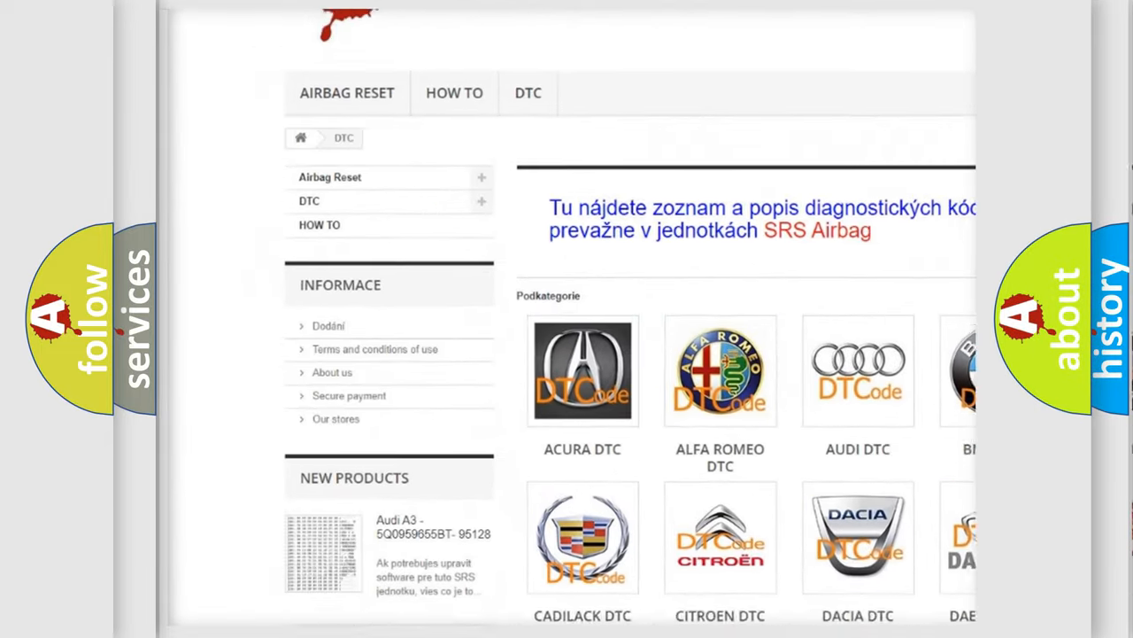
pyautogui.scroll(-3)
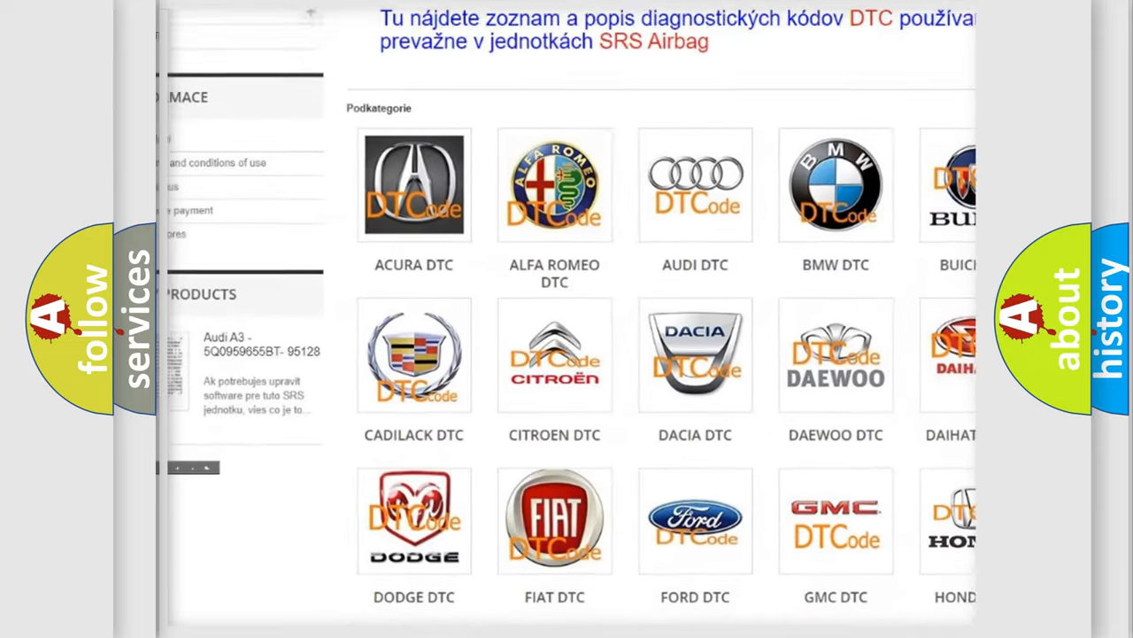
pyautogui.scroll(-3)
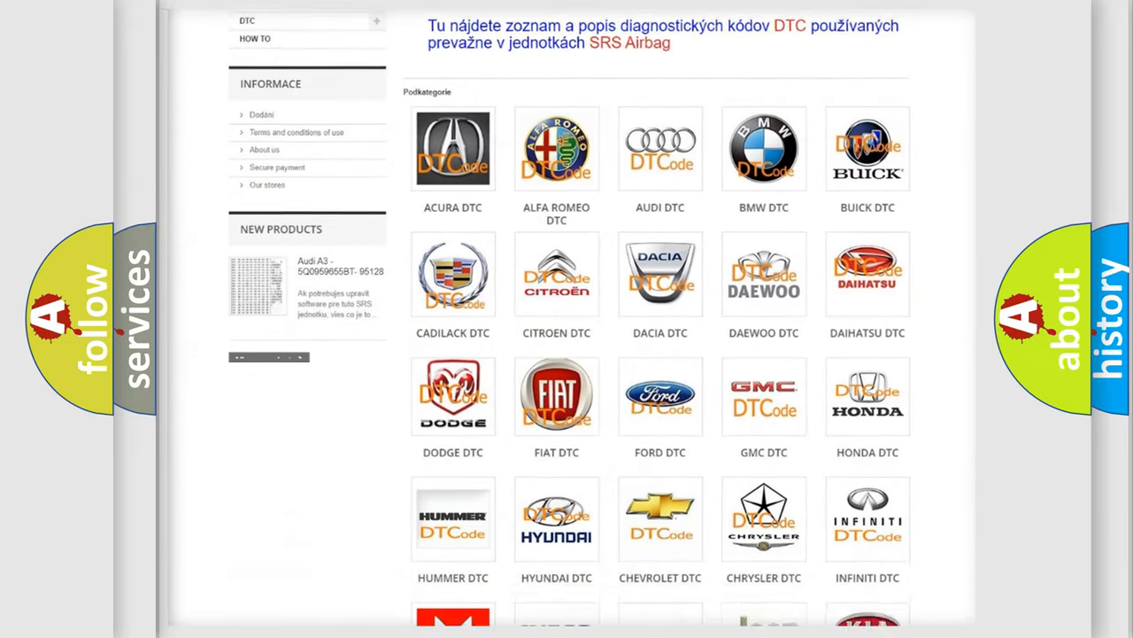
pyautogui.scroll(-3)
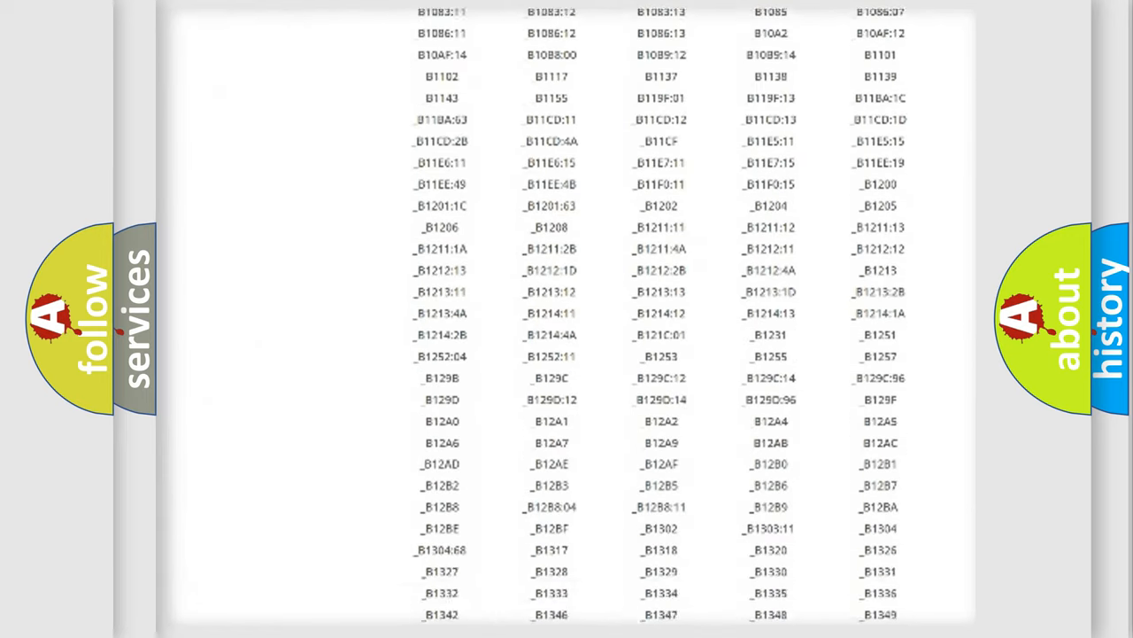
pyautogui.scroll(-3)
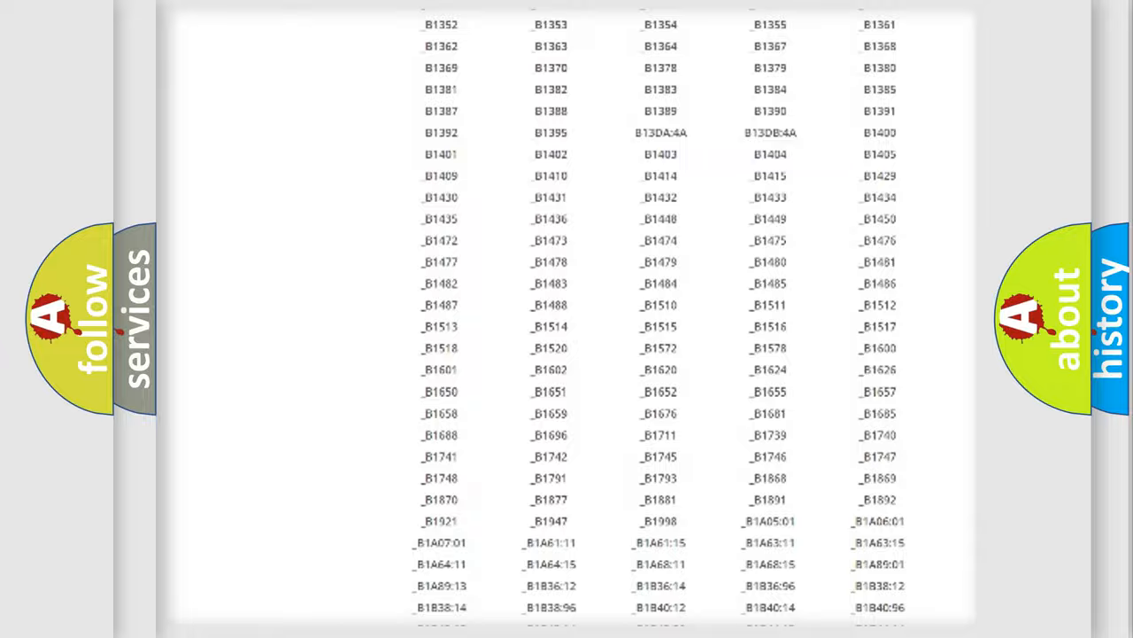